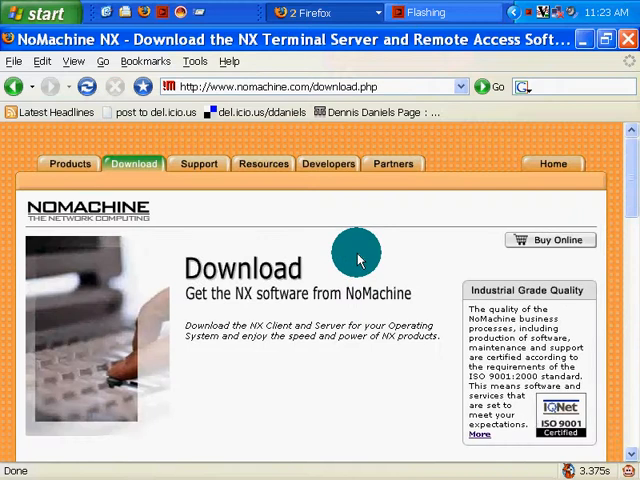
Scroll the NoMachine download page to the NX Client Desktop Edition section
scroll(down, 3)
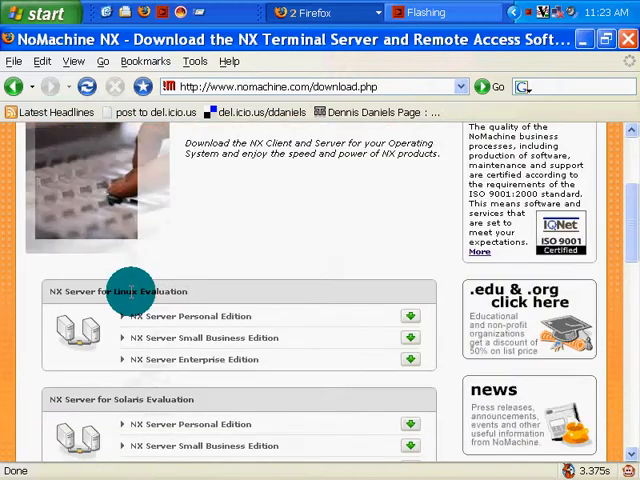
scroll(down, 3)
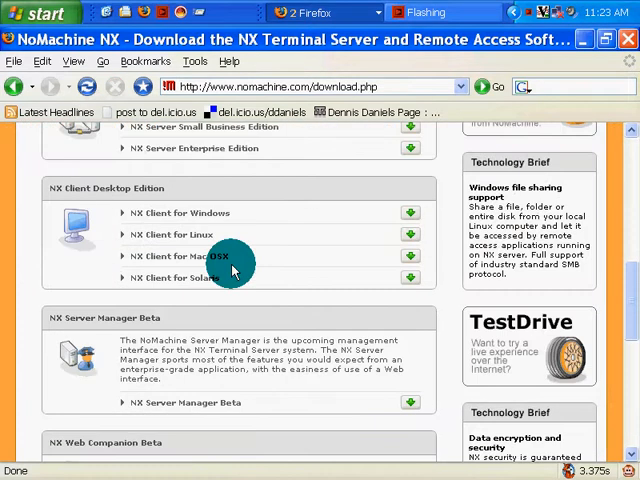
scroll(down, 3)
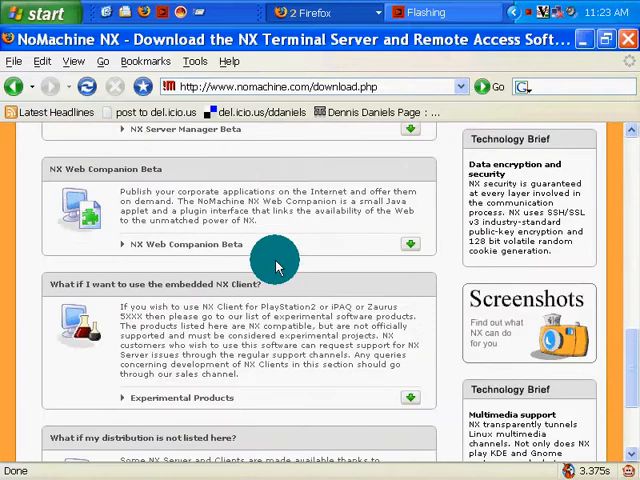
scroll(up, 3)
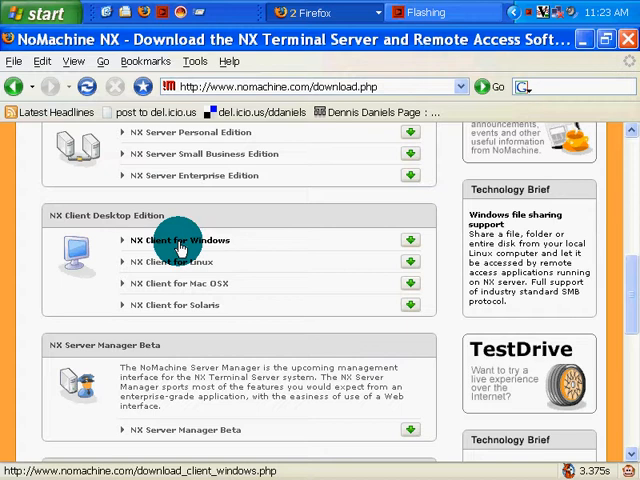
mouse_move(409, 243)
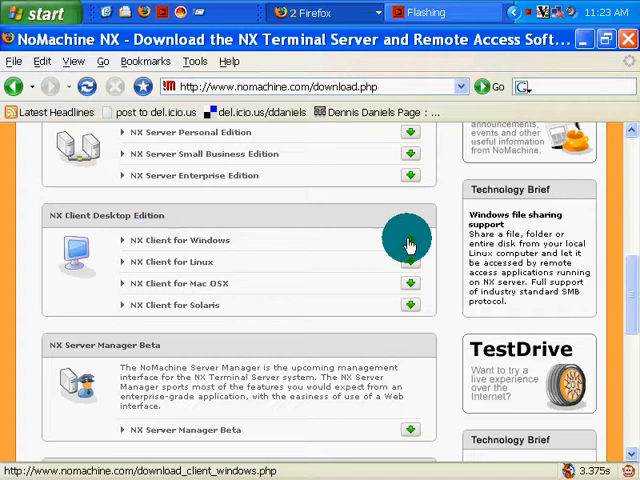
Download the NX Client for Windows package nxclient-1.5.0-132.exe, saving it to disk
click(180, 239)
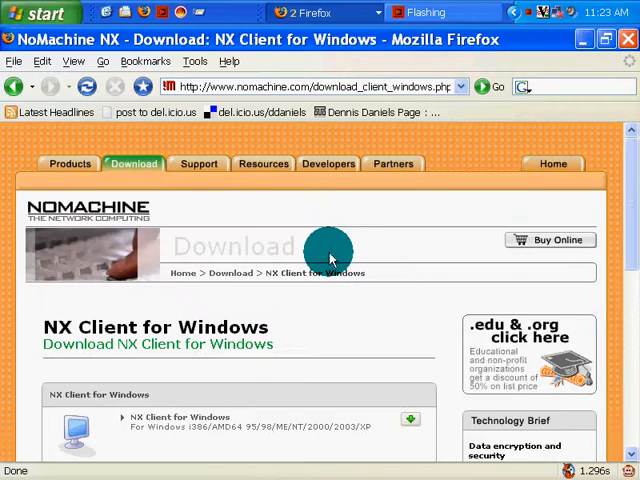
scroll(down, 3)
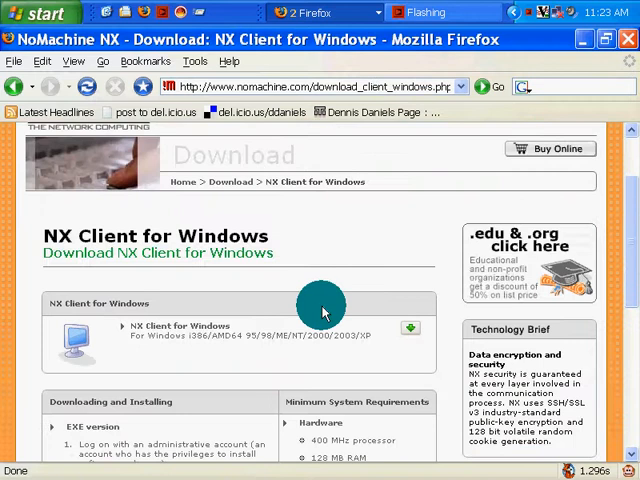
scroll(down, 3)
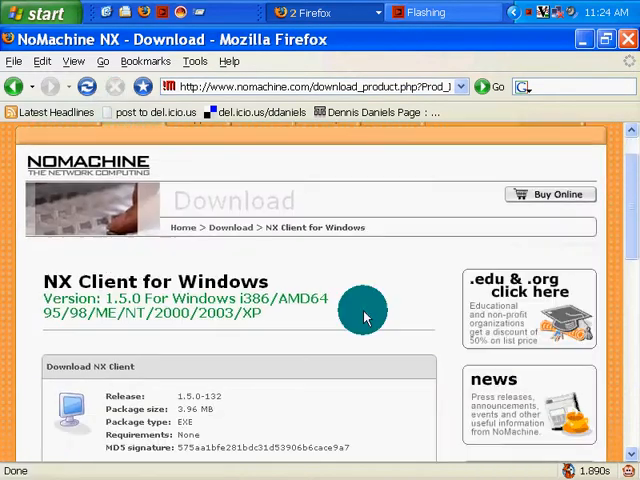
scroll(down, 3)
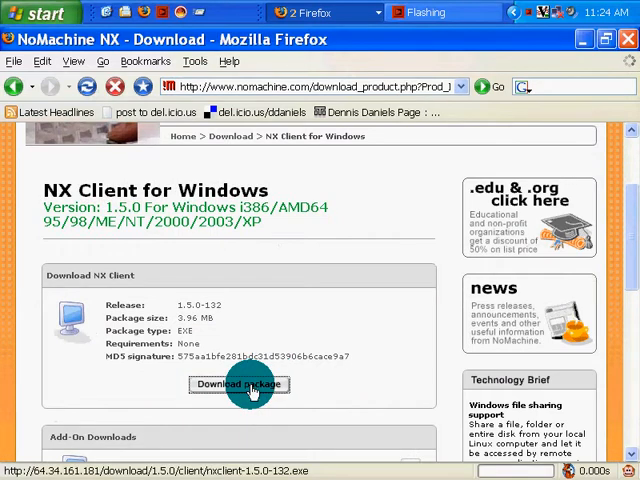
click(238, 384)
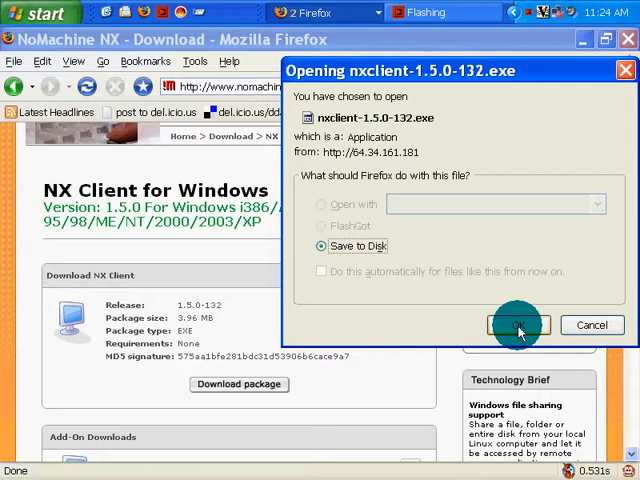
click(518, 325)
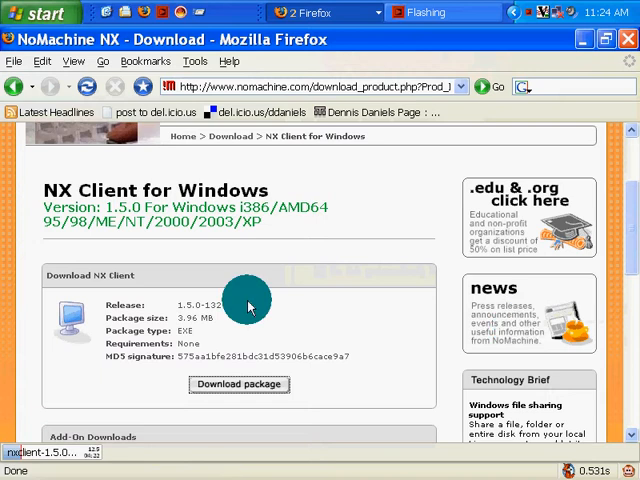
mouse_move(113, 452)
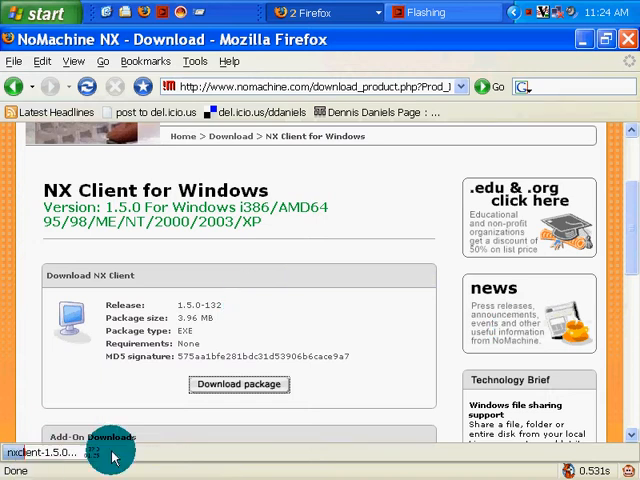
click(193, 61)
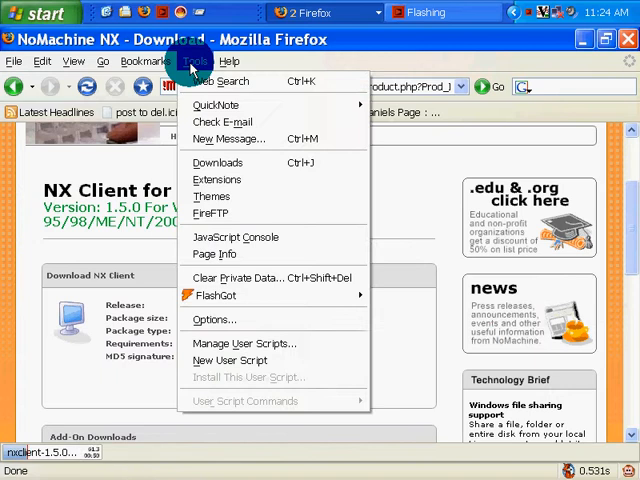
click(216, 180)
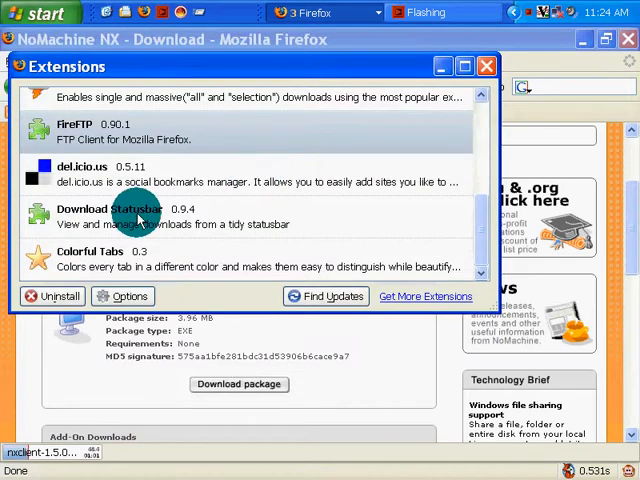
mouse_move(222, 281)
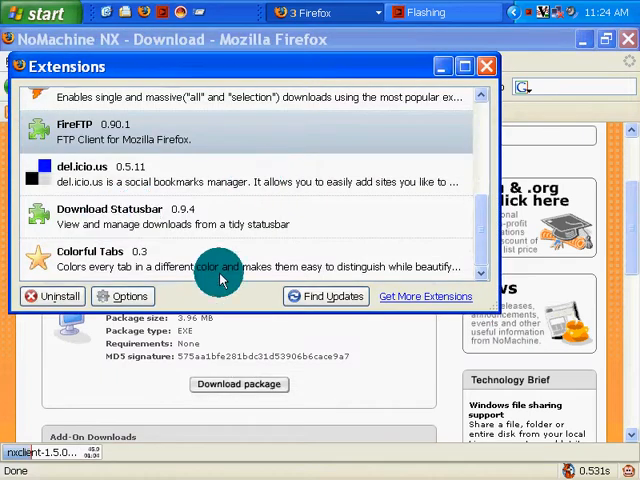
mouse_move(388, 300)
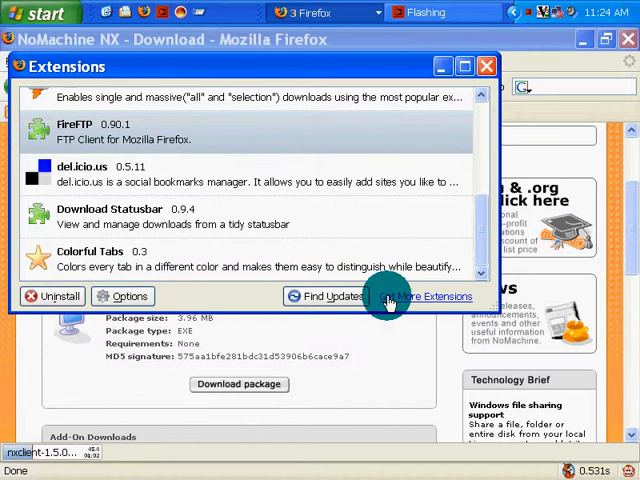
click(325, 296)
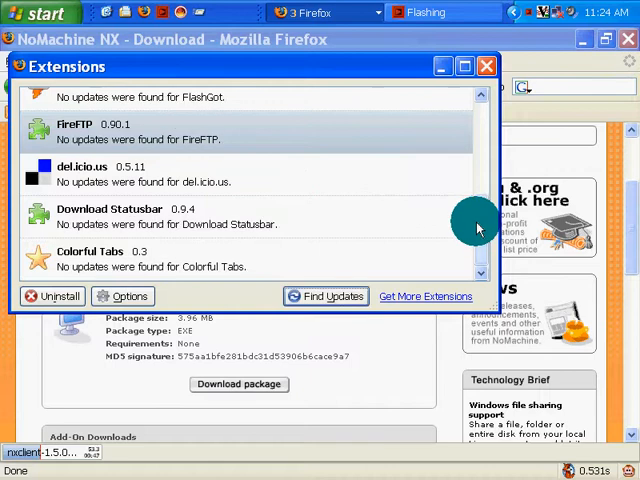
mouse_move(480, 255)
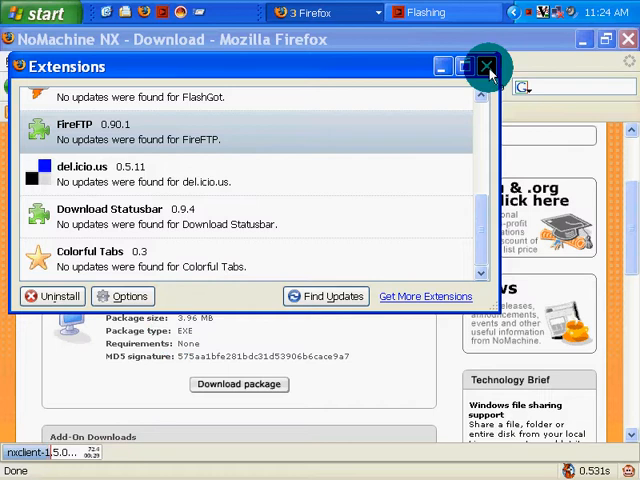
click(486, 64)
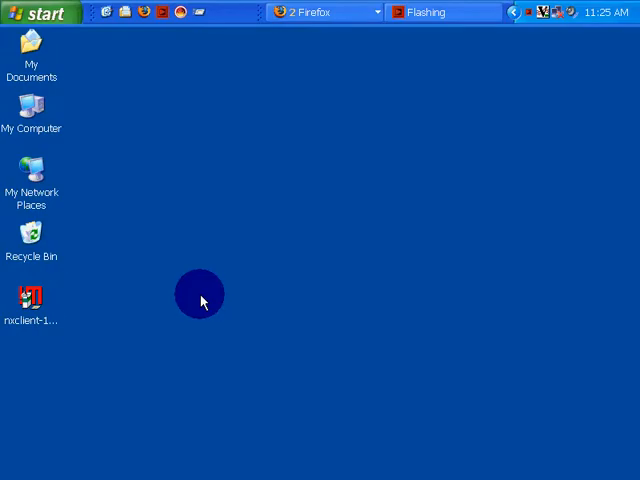
Send the nxclient-1.5.0-132 installer on the desktop to md5sums via Send To
click(30, 300)
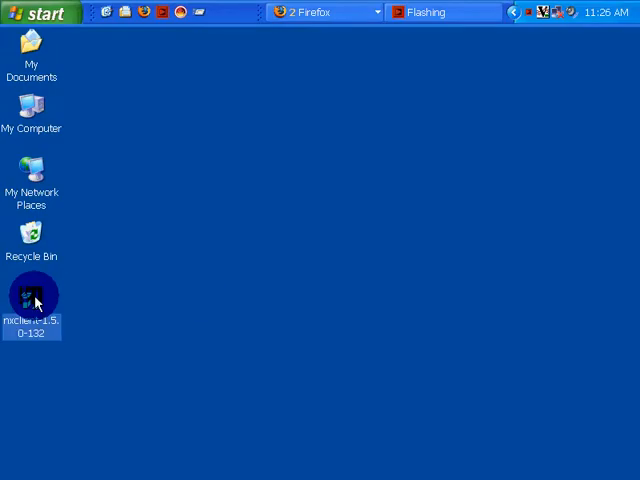
right_click(31, 295)
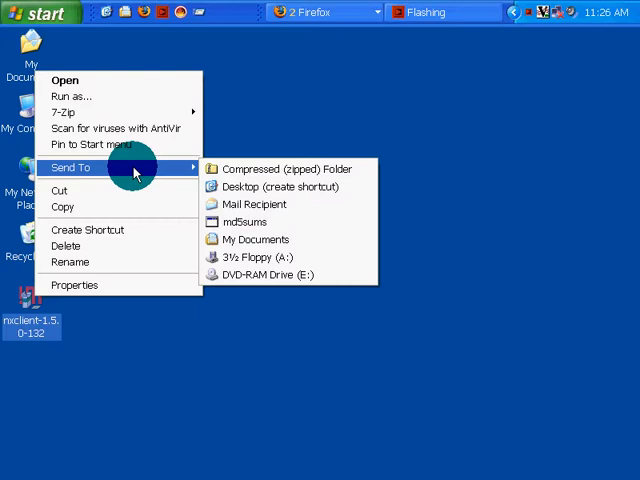
click(244, 221)
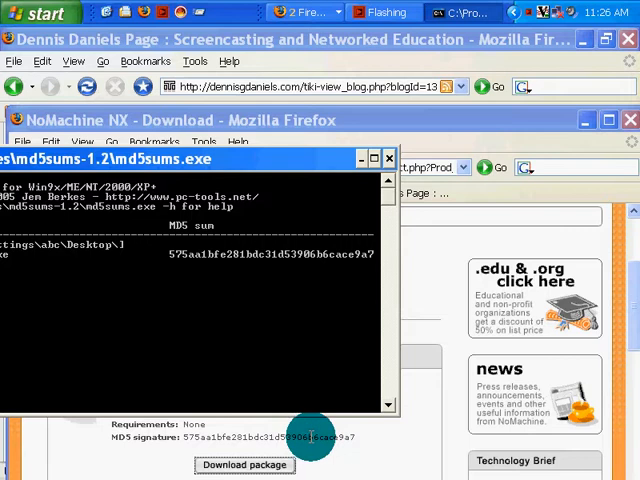
mouse_move(332, 307)
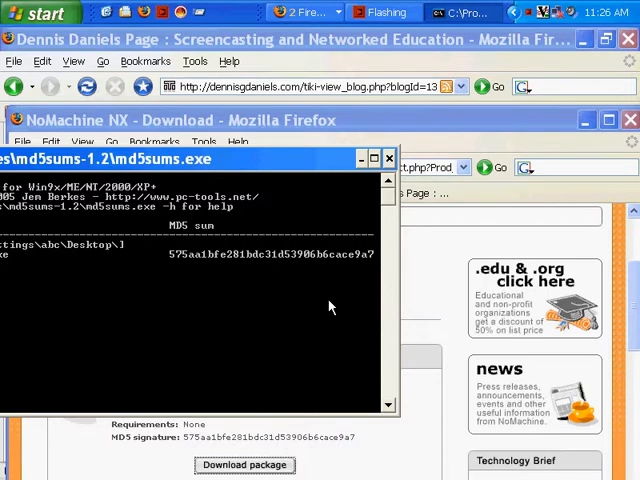
Close the md5sums console after the checksum matches the published MD5 signature
click(389, 158)
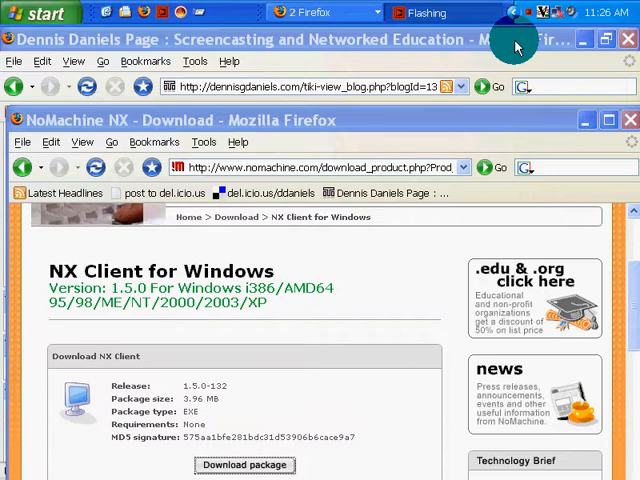
mouse_move(105, 16)
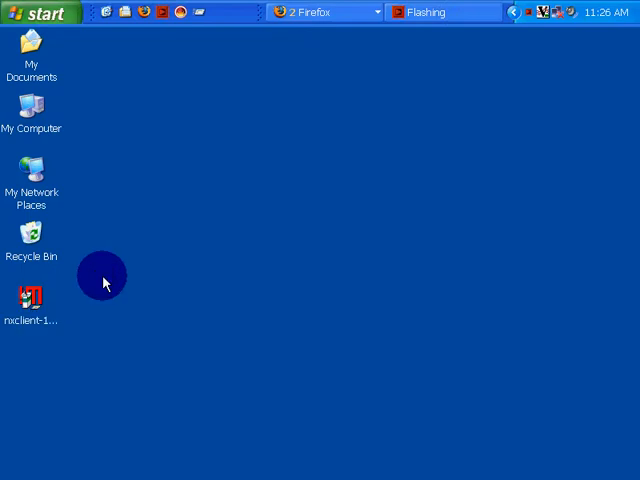
Install NX Client for Windows 1.5.0 with default folders and a desktop icon, then finish setup
double_click(31, 300)
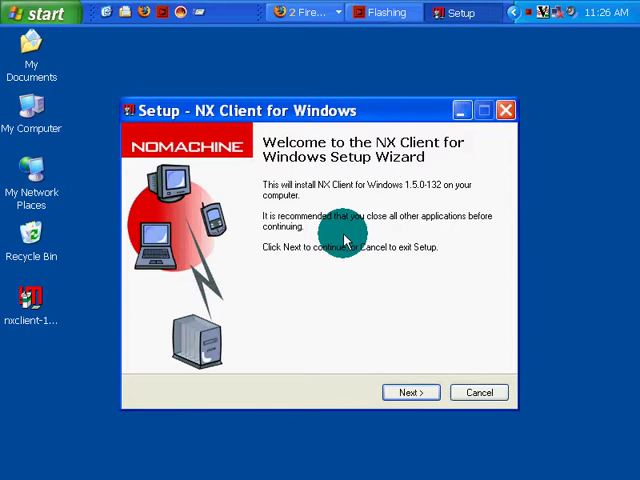
mouse_move(373, 55)
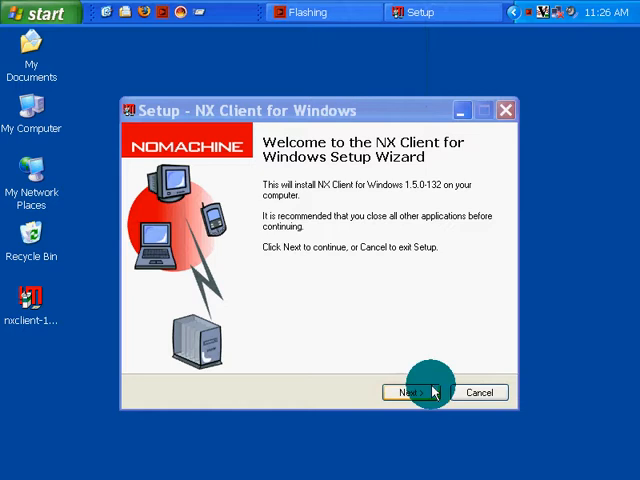
click(414, 392)
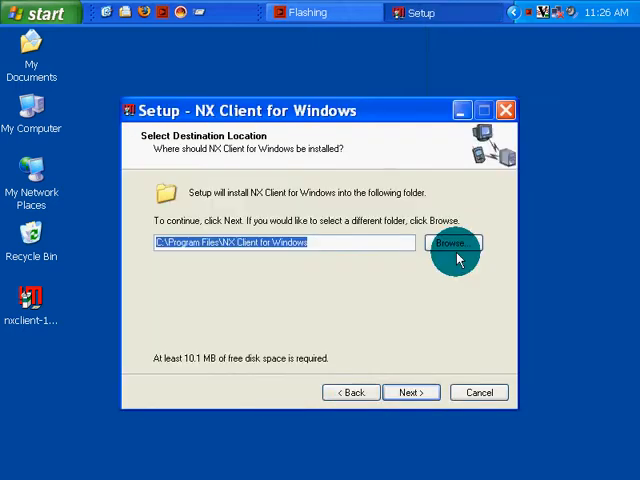
click(411, 392)
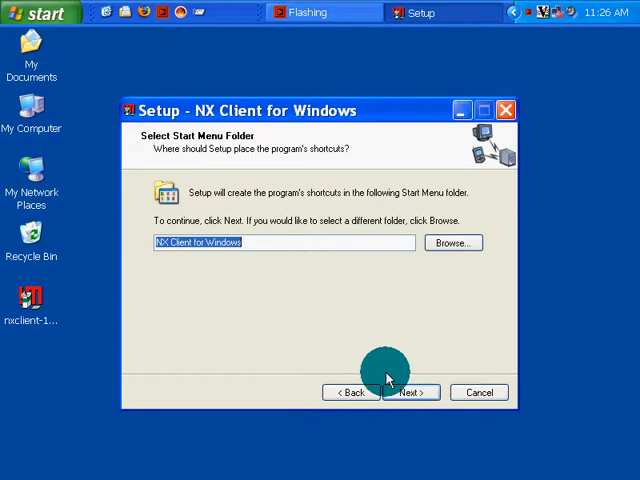
click(414, 392)
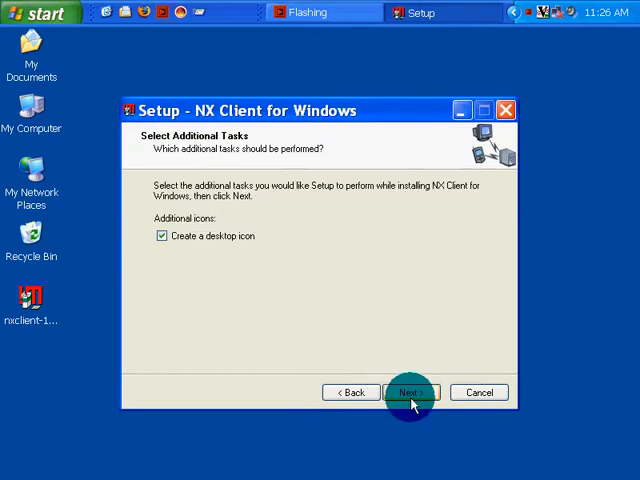
click(414, 391)
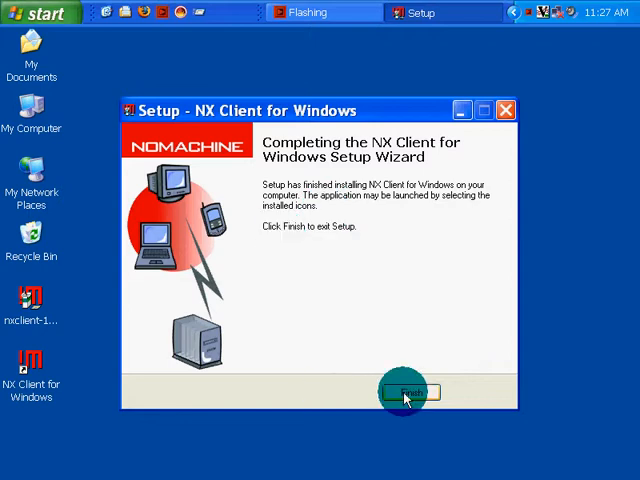
click(409, 392)
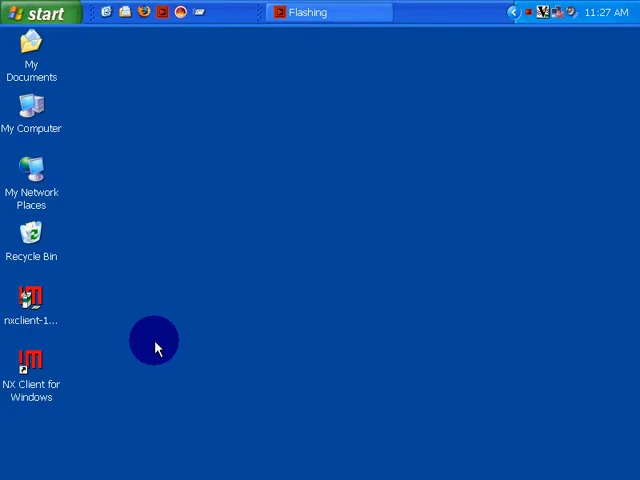
mouse_move(103, 348)
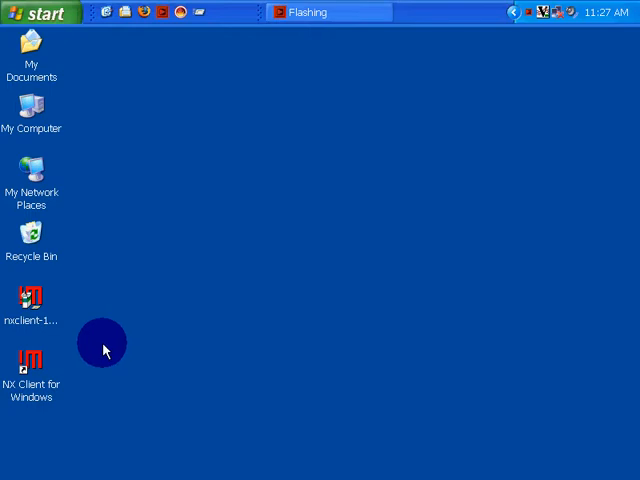
Launch NX Client for Windows from its desktop shortcut, opening the Connection Wizard
click(31, 358)
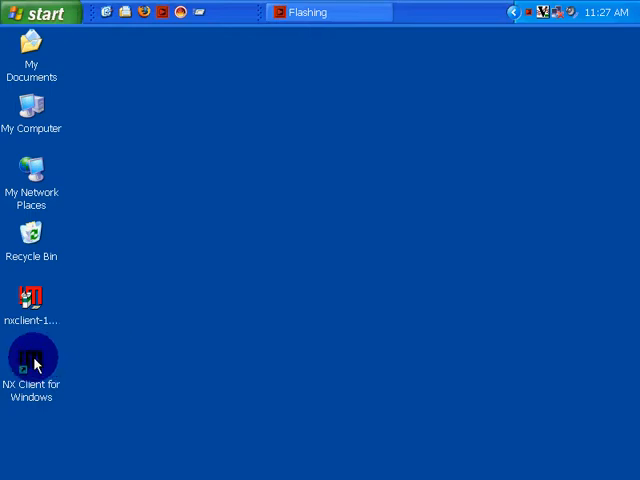
click(31, 356)
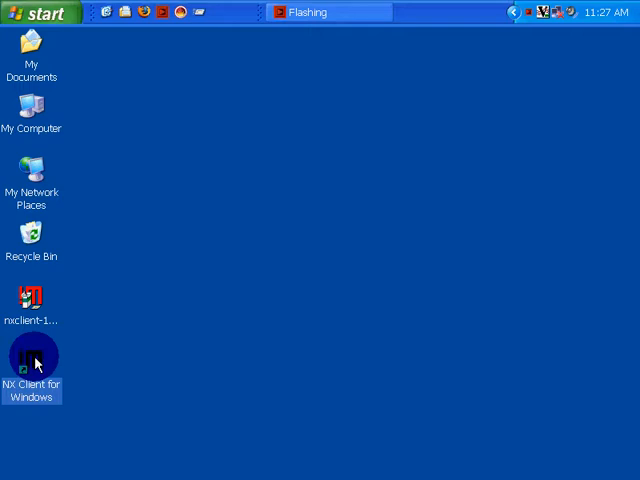
double_click(31, 355)
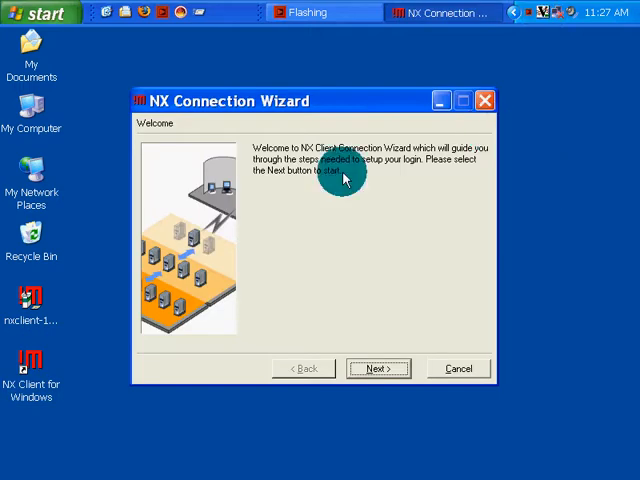
mouse_move(358, 318)
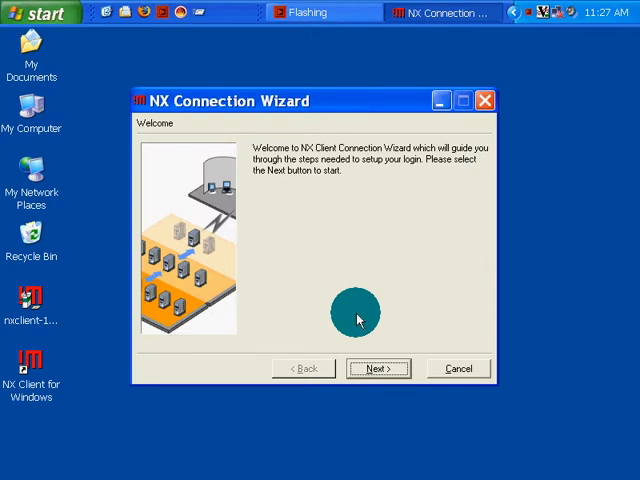
Name the session 'test' and set the host to 192.168.254.3 over LAN
click(377, 368)
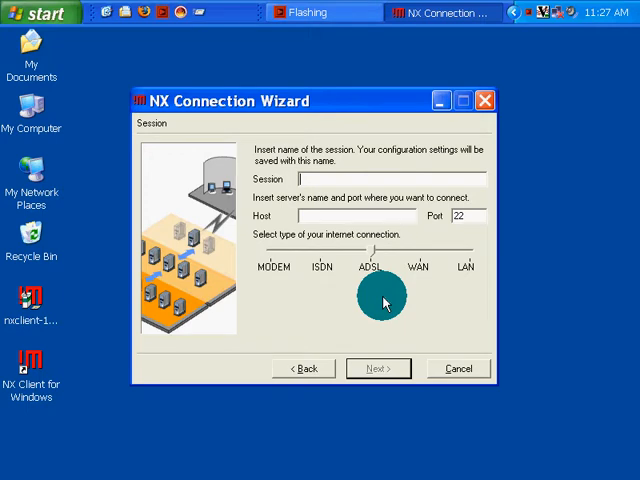
text(test)
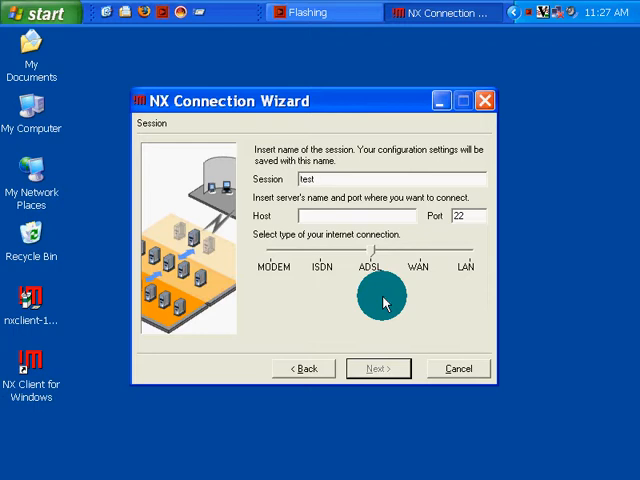
text(192)
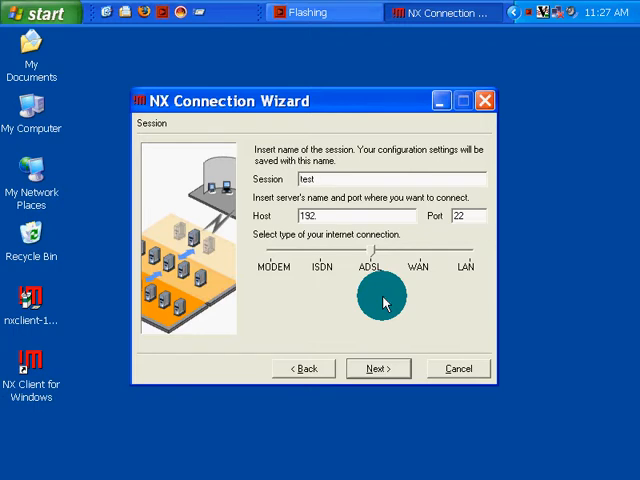
text(.168.254.3)
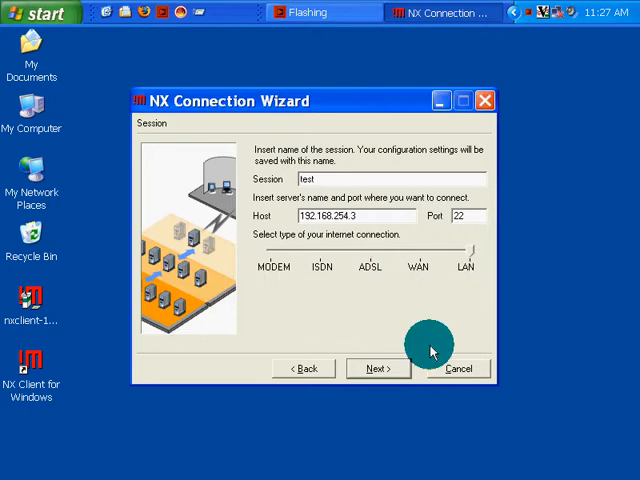
Keep the Unix KDE desktop settings and finish the wizard, saving the test session
click(377, 368)
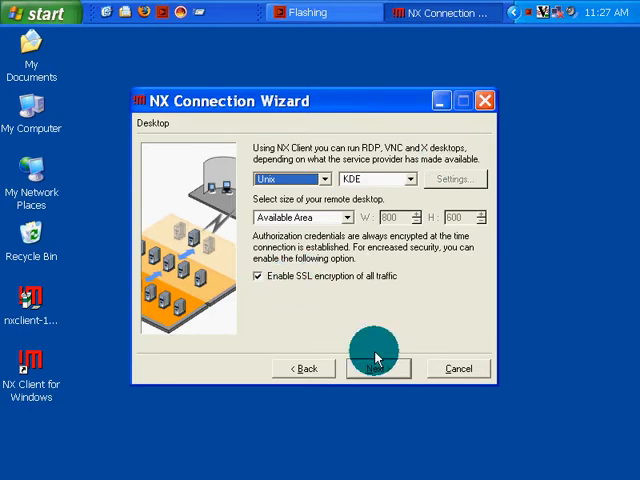
click(378, 368)
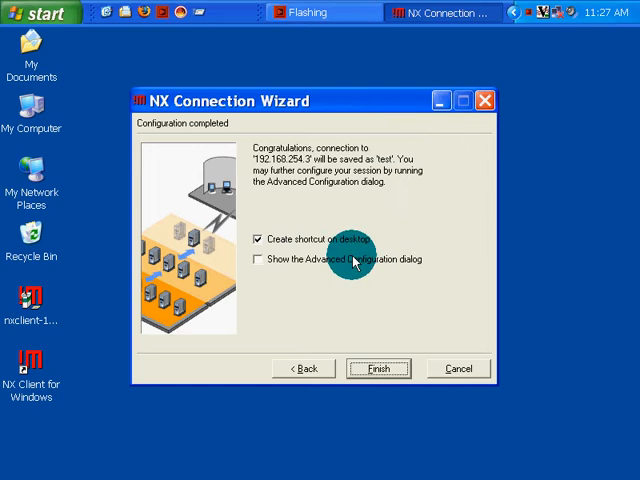
click(378, 368)
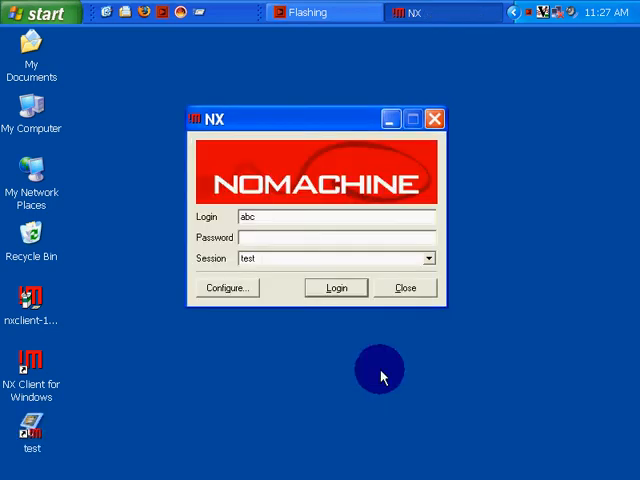
mouse_move(320, 325)
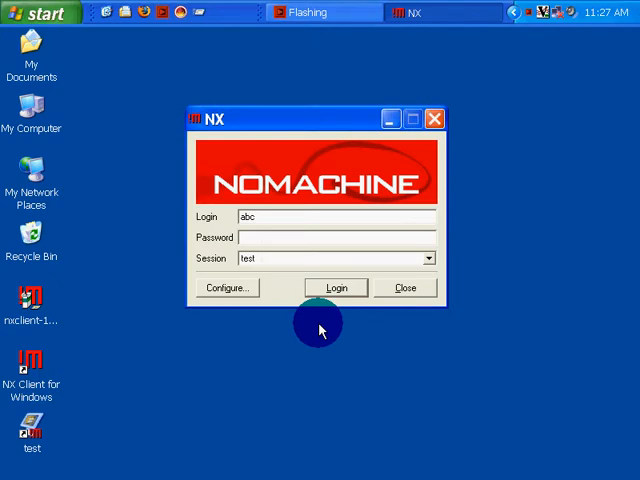
Enter the password for the test session and start the login
text(1)
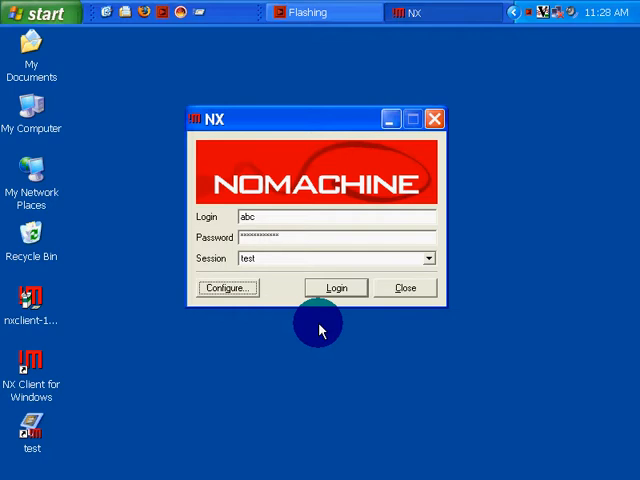
click(336, 288)
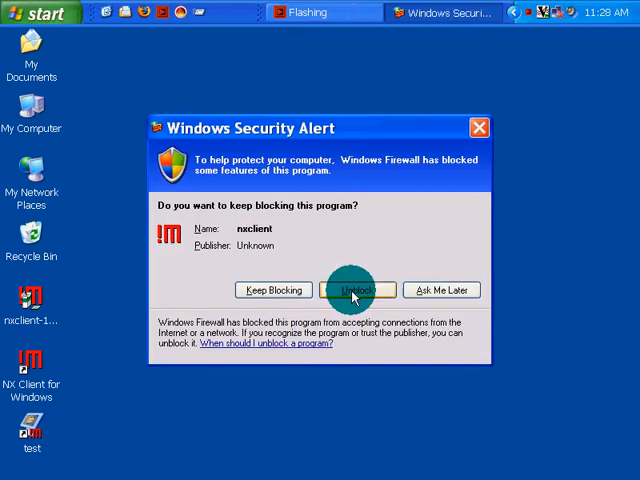
Unblock nxclient in the firewall alert and accept host 192.168.254.3 as trusted
click(356, 290)
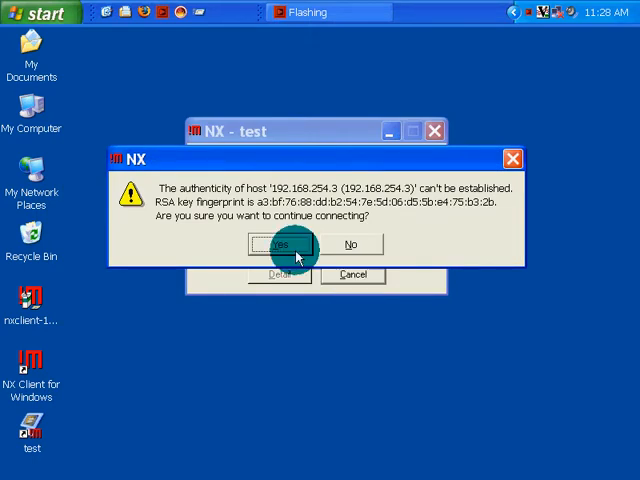
click(281, 245)
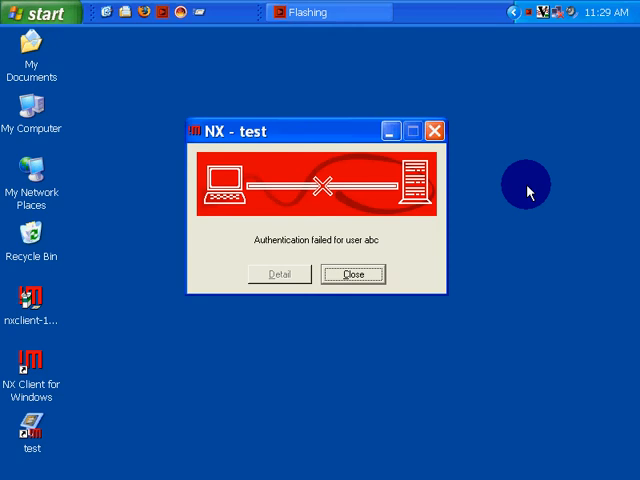
mouse_move(526, 15)
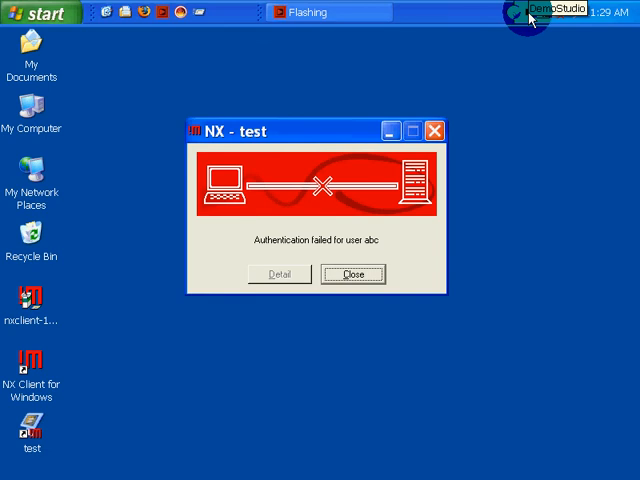
right_click(522, 20)
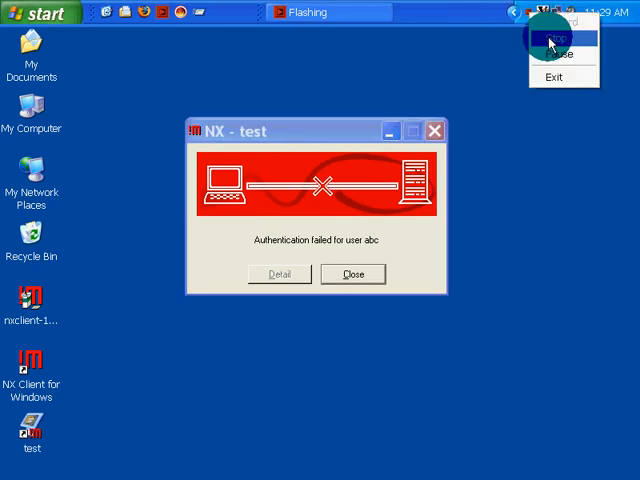